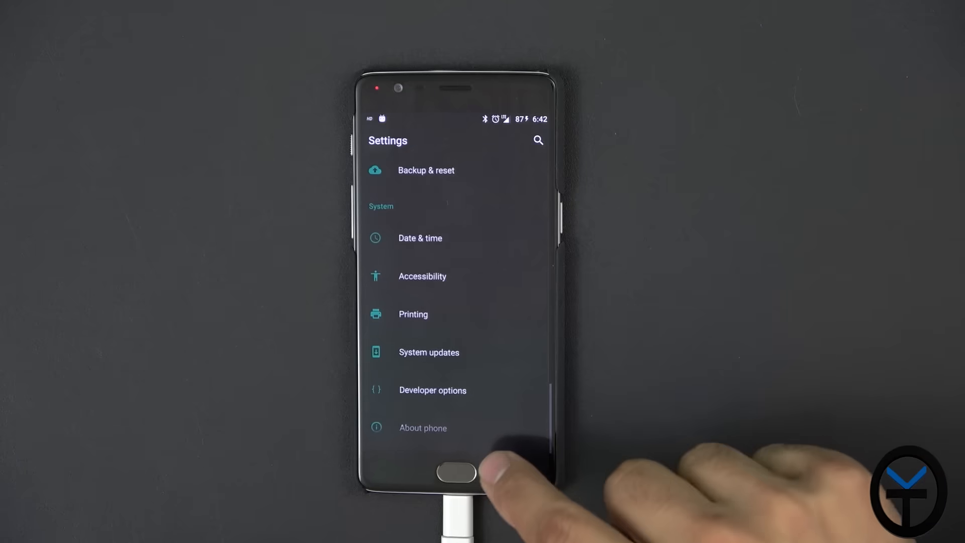
- Confirm in About phone and Developer options that developer mode is unlocked and USB debugging is on
left_click(423, 429)
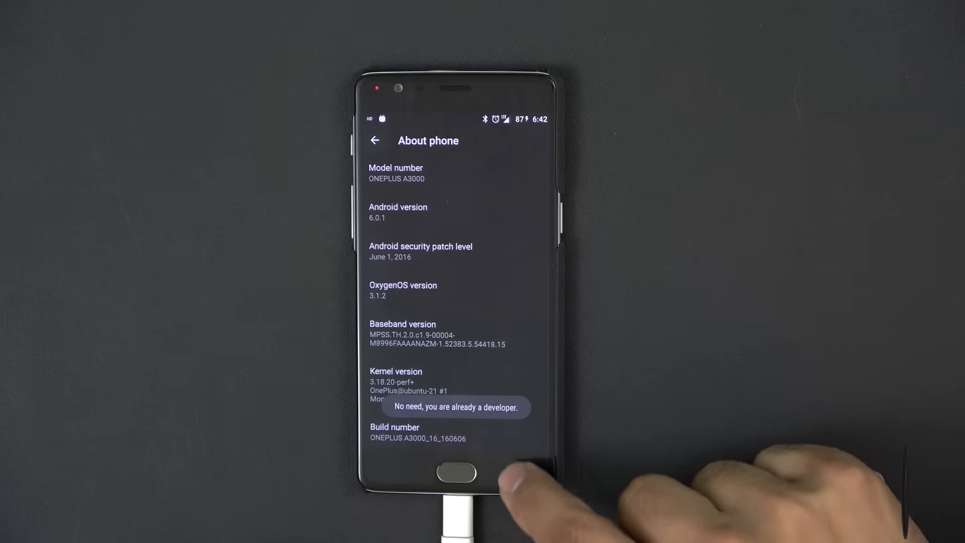
left_click(376, 141)
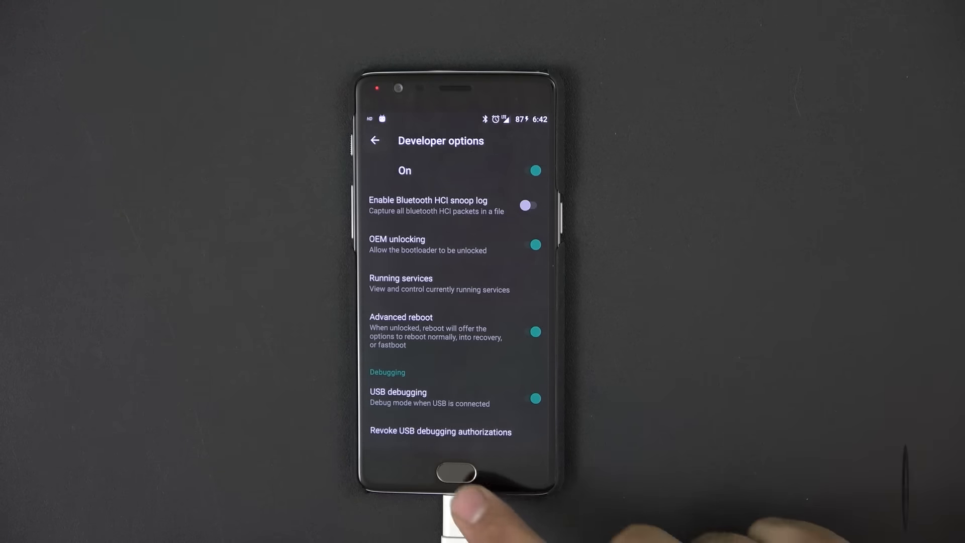
left_click(456, 472)
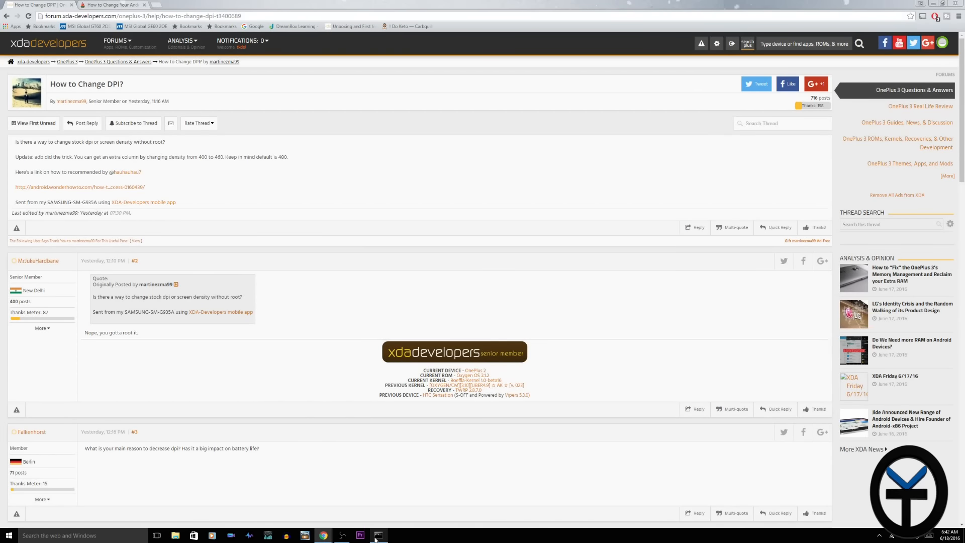
- Bring up the WonderHowTo density guide at Step 2: Find Your Original DPI
left_click(379, 534)
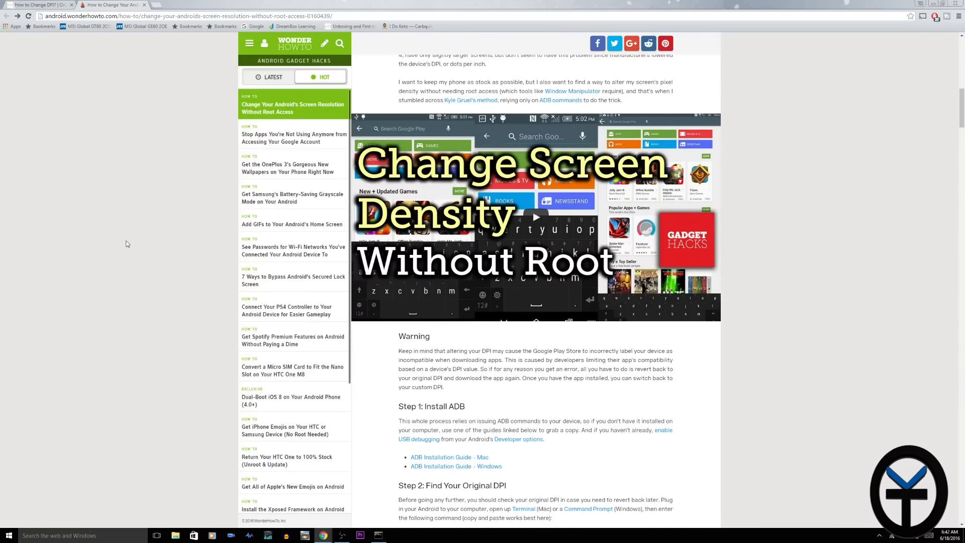
scroll("up", 3)
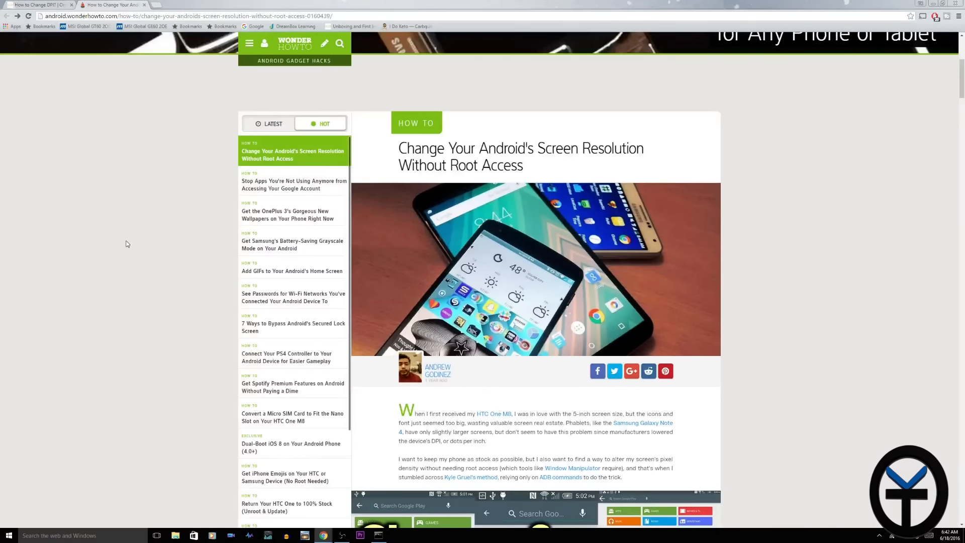
scroll("down", 3)
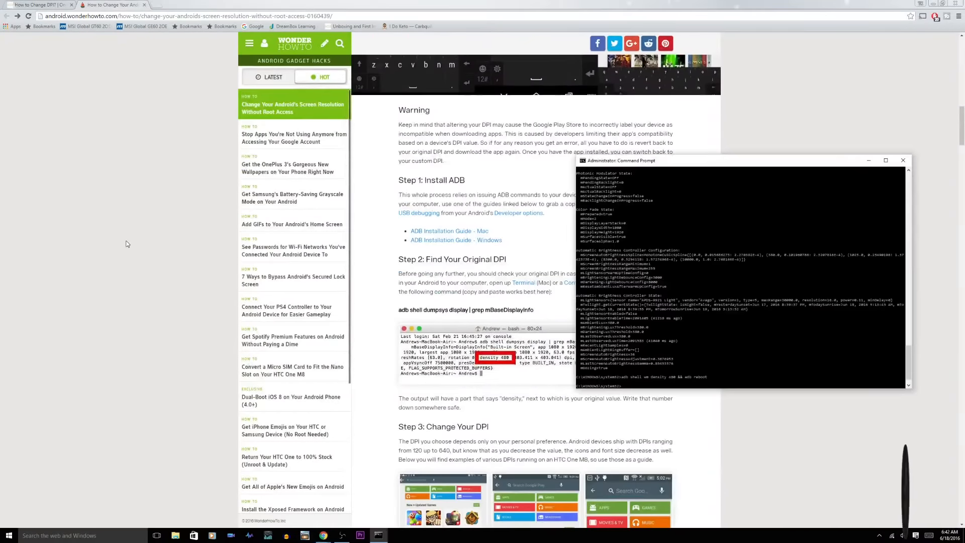
- Move the Command Prompt window over the article so adb output stays visible
left_click_drag(619, 160, 560, 152)
type("adb devices")
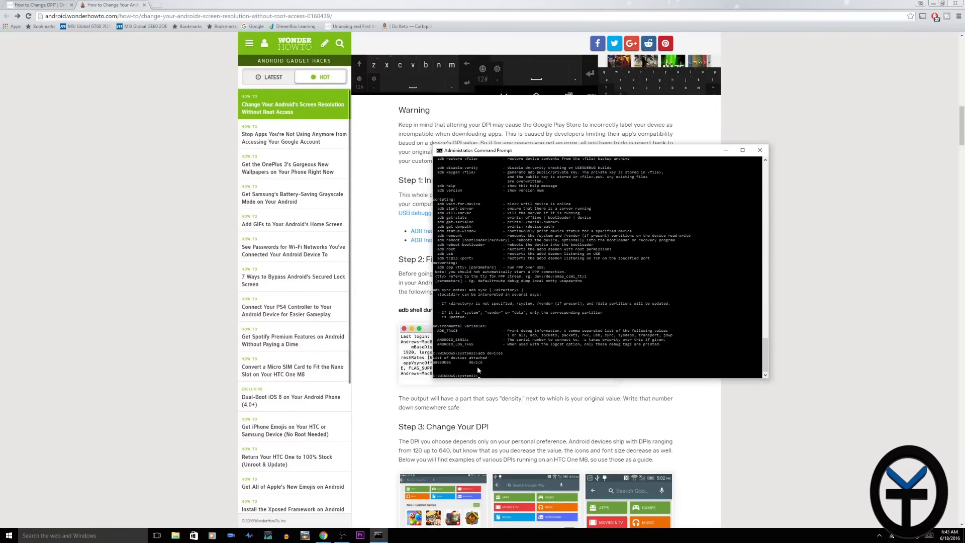
mouse_move(484, 368)
type("adb shell dumpsys display")
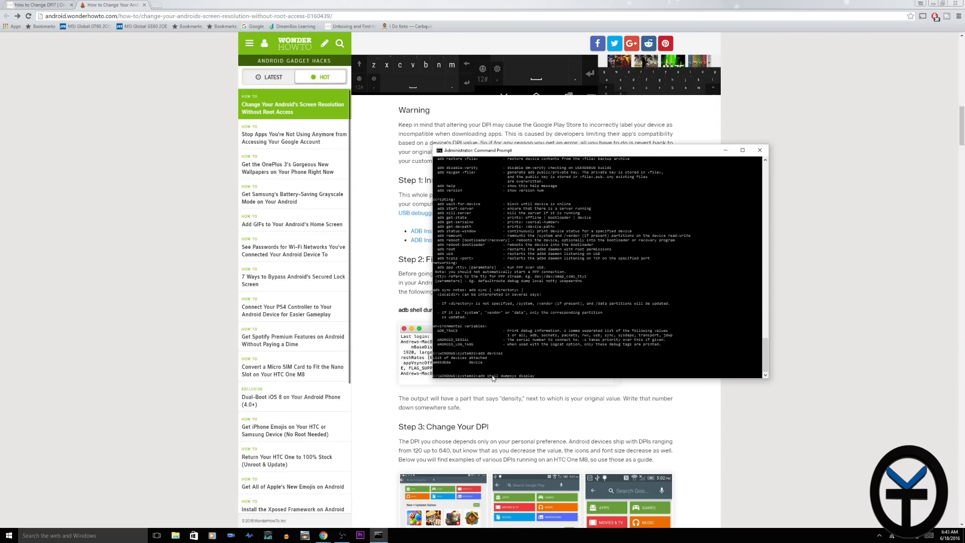
mouse_move(550, 374)
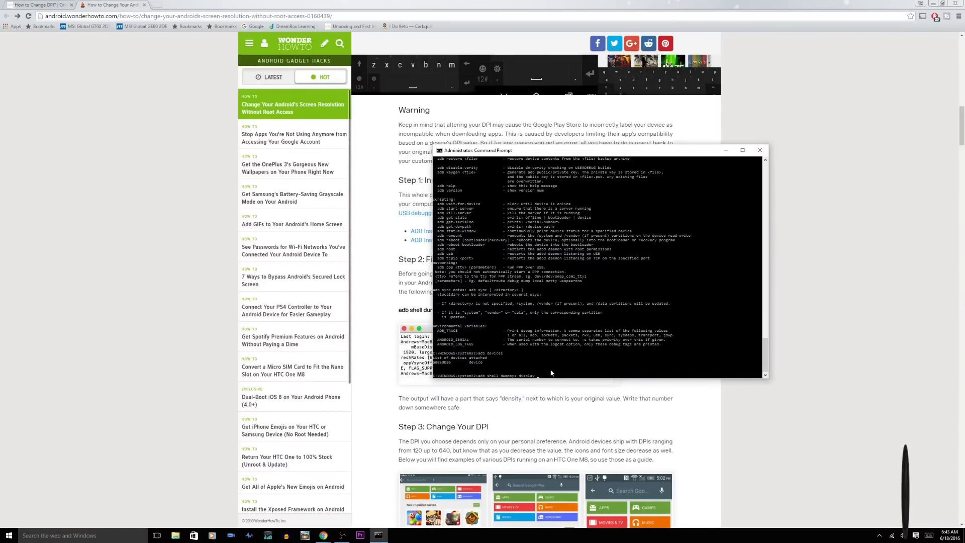
- Run adb shell dumpsys display and locate the line reporting the original density 480
key("Return")
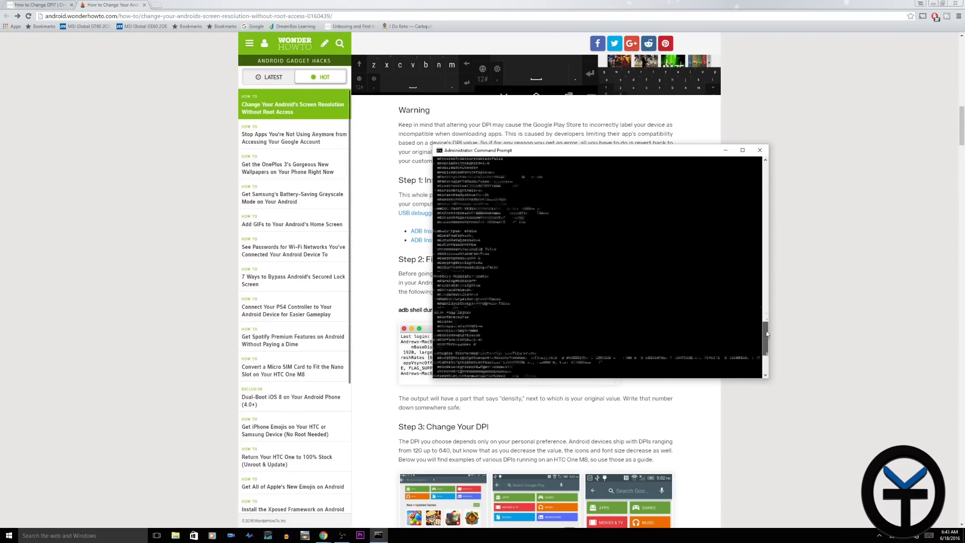
scroll("up", 3)
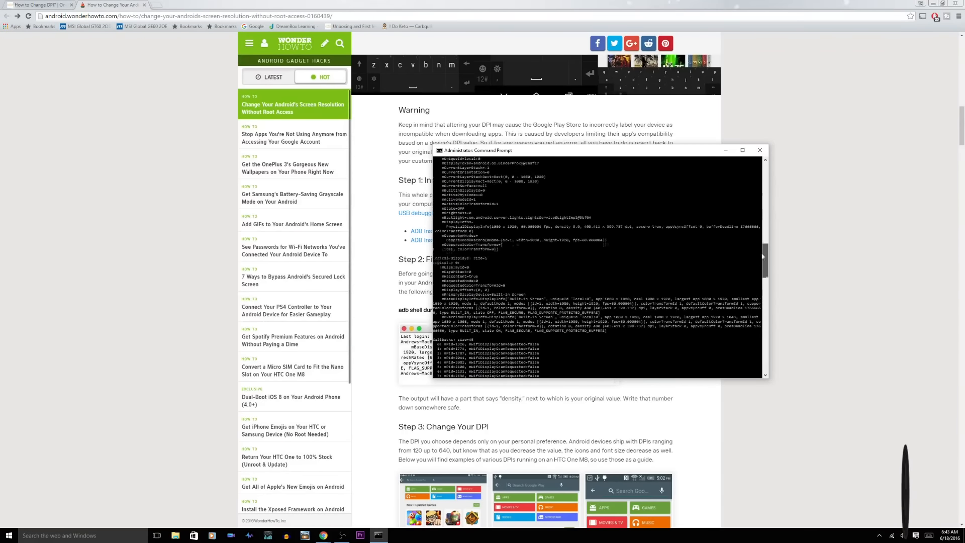
scroll("up", 3)
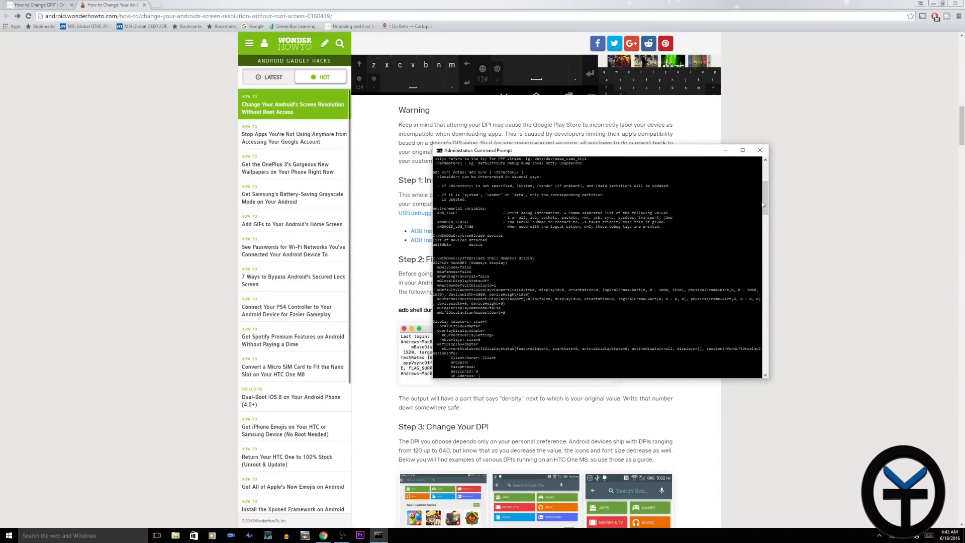
scroll("down", 3)
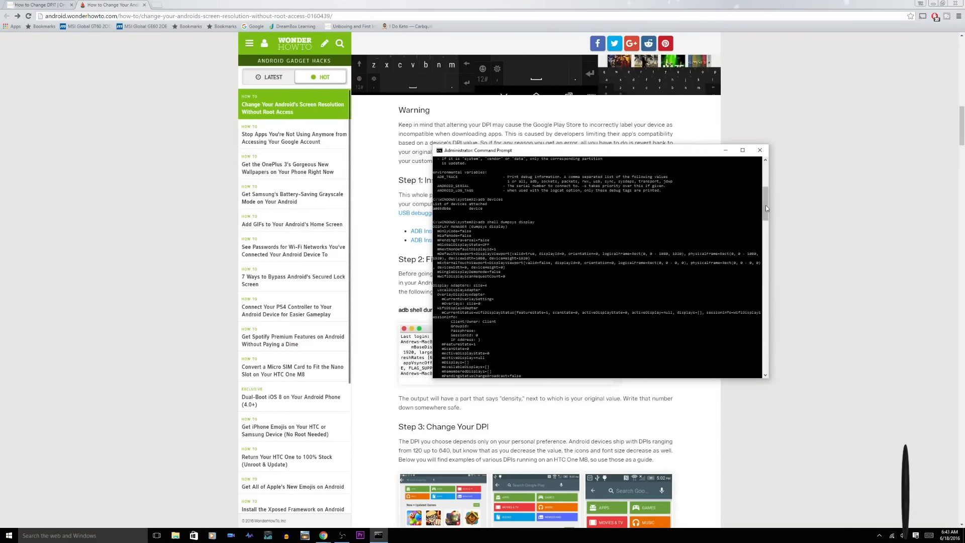
scroll("down", 3)
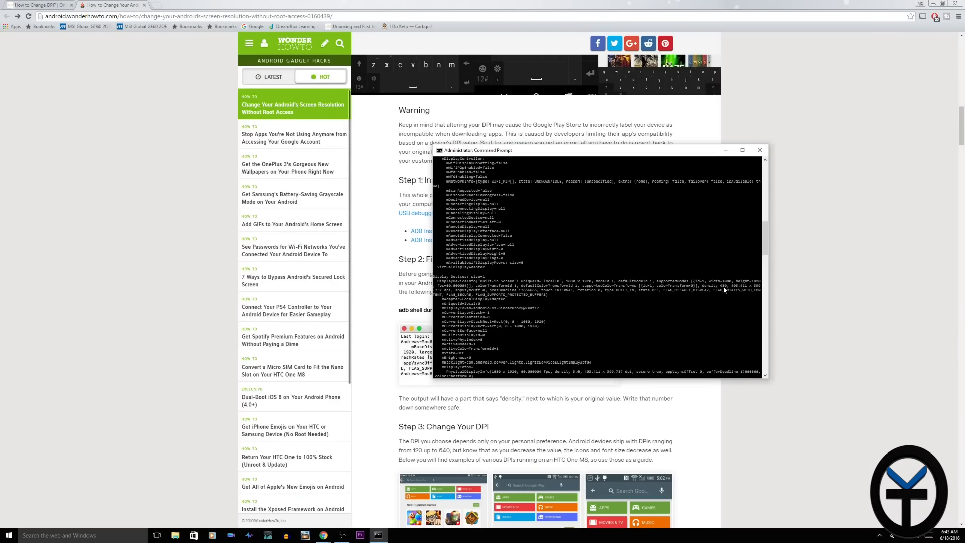
scroll("down", 3)
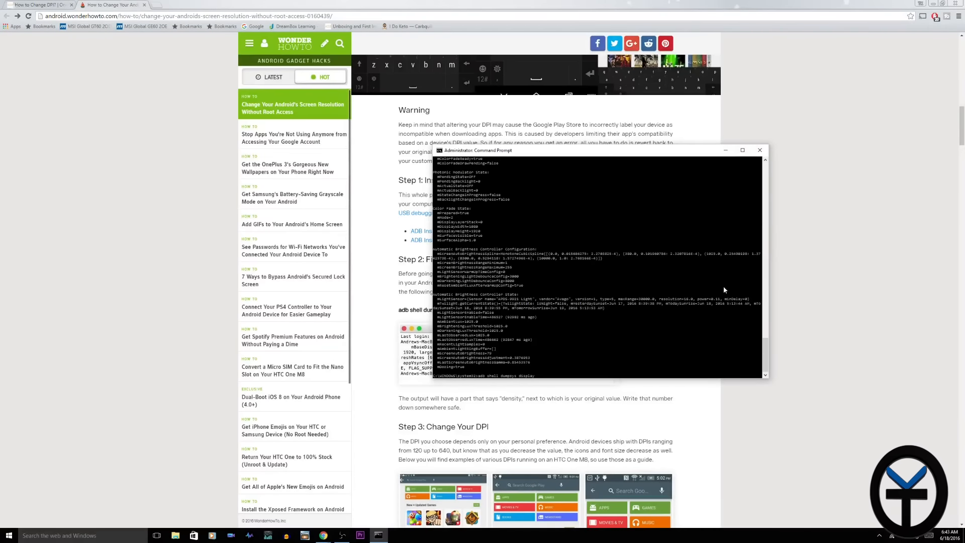
mouse_move(608, 251)
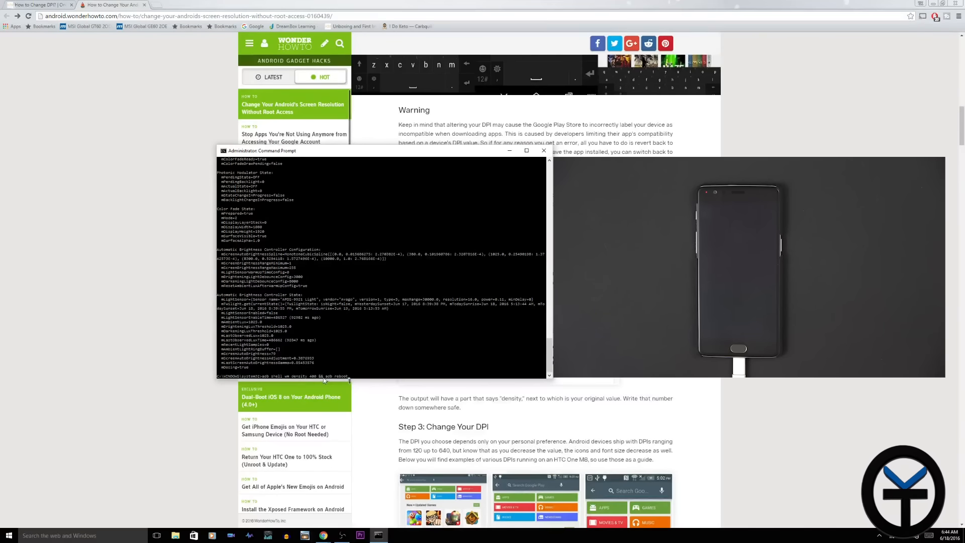
mouse_move(371, 378)
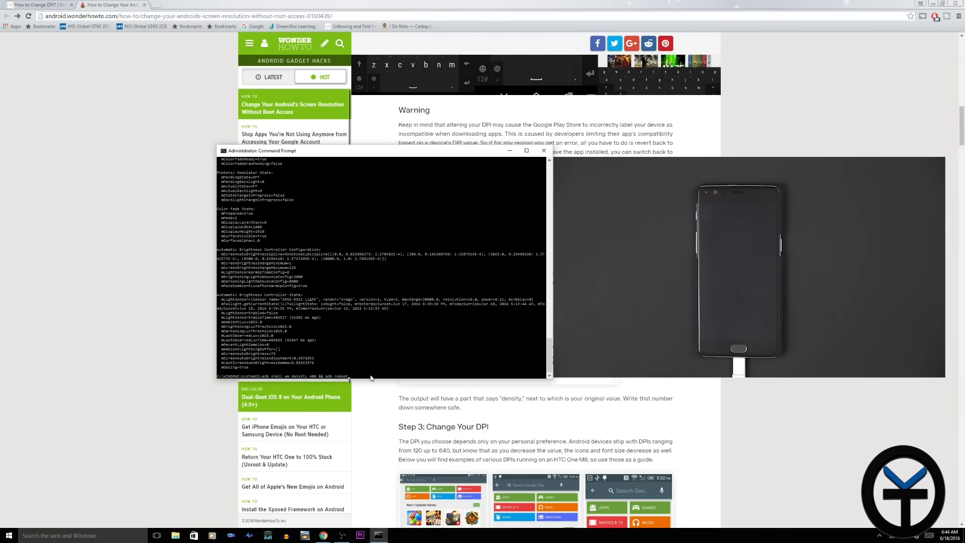
- Run adb shell wm density 400 && adb reboot so the phone restarts at density 400
key("Return")
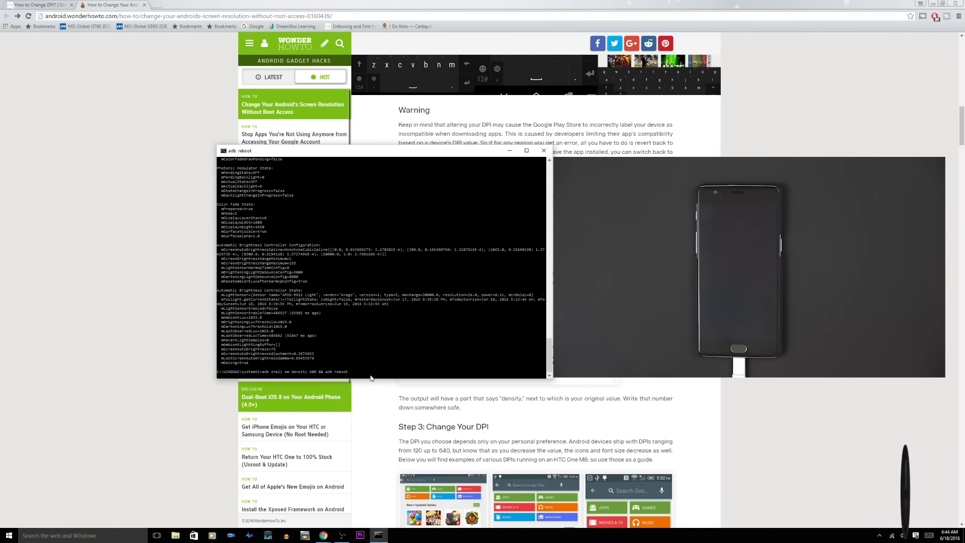
key("Return")
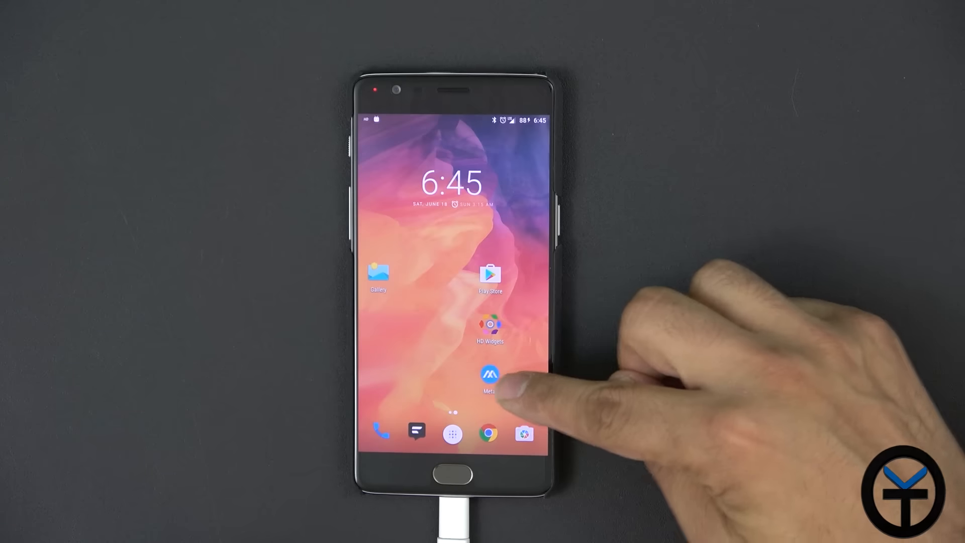
- Check Play Store's My apps & games at the new density, then return to the home screen
left_click(490, 374)
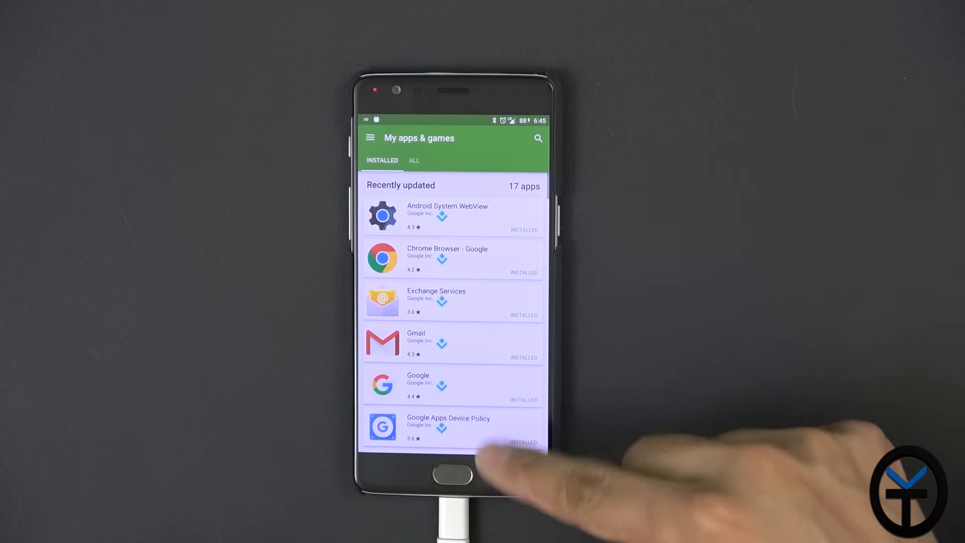
left_click(452, 474)
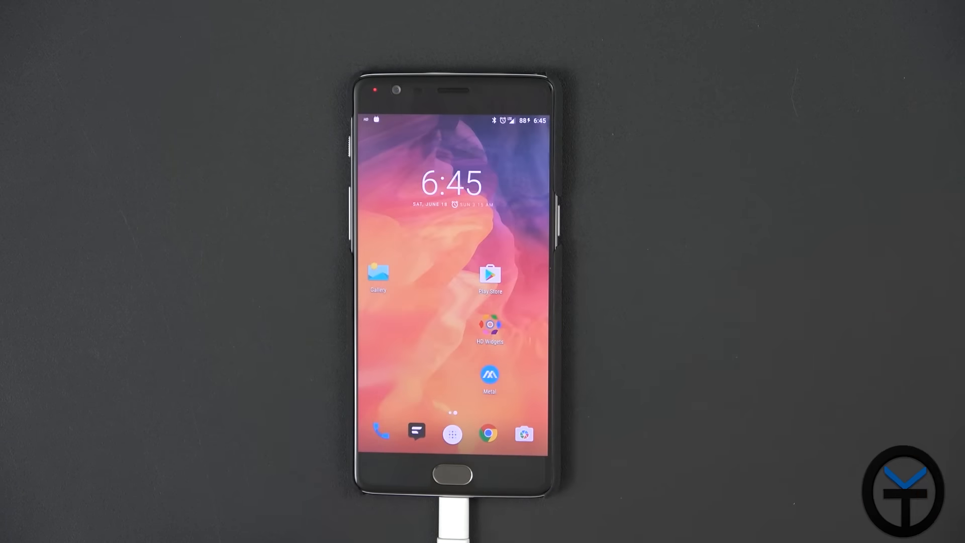